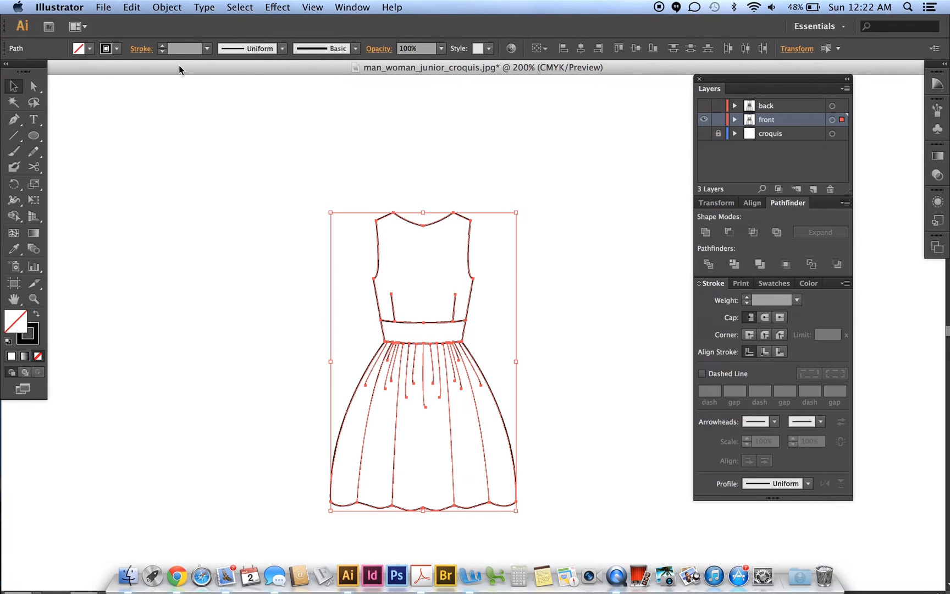
- Hide the front dress layer, select the back dress artwork and ungroup it
{"action": "left_click", "coordinate": [166, 7]}
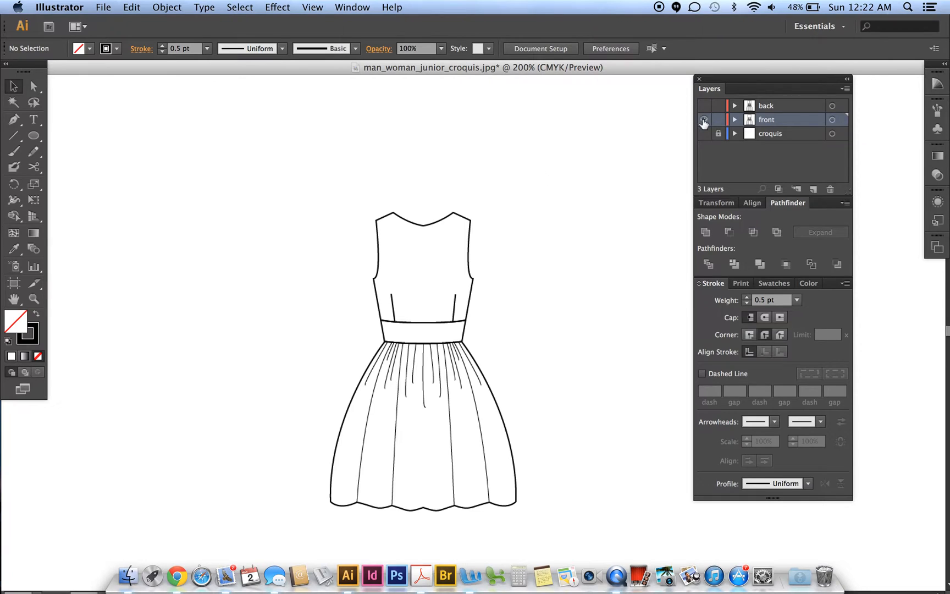
{"action": "left_click", "coordinate": [705, 105]}
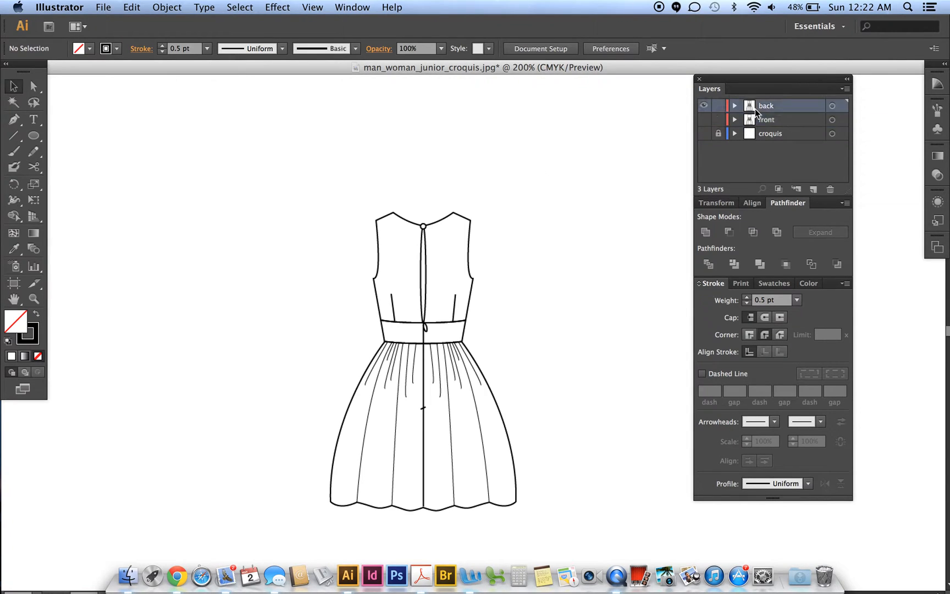
{"action": "left_click", "coordinate": [166, 7]}
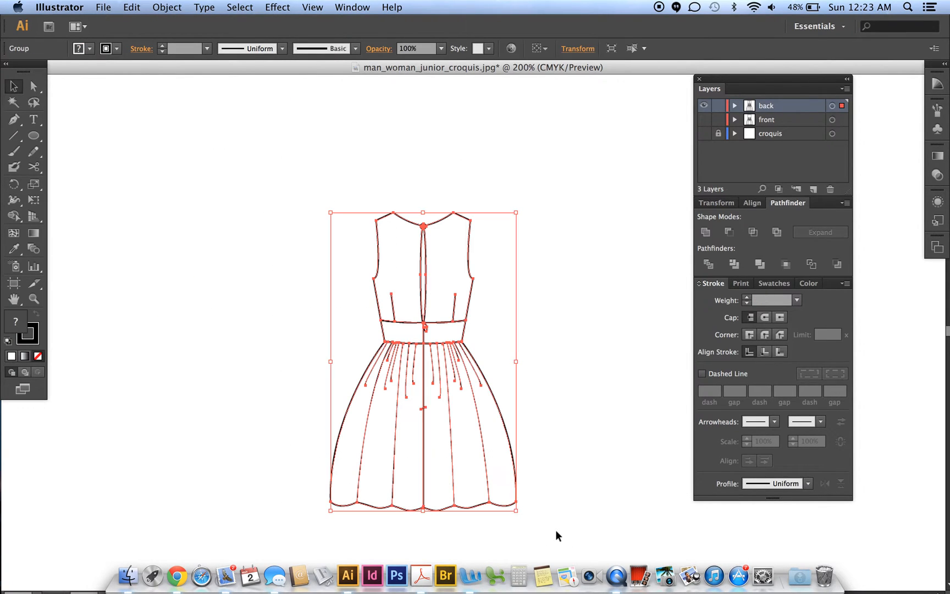
{"action": "mouse_move", "coordinate": [427, 283]}
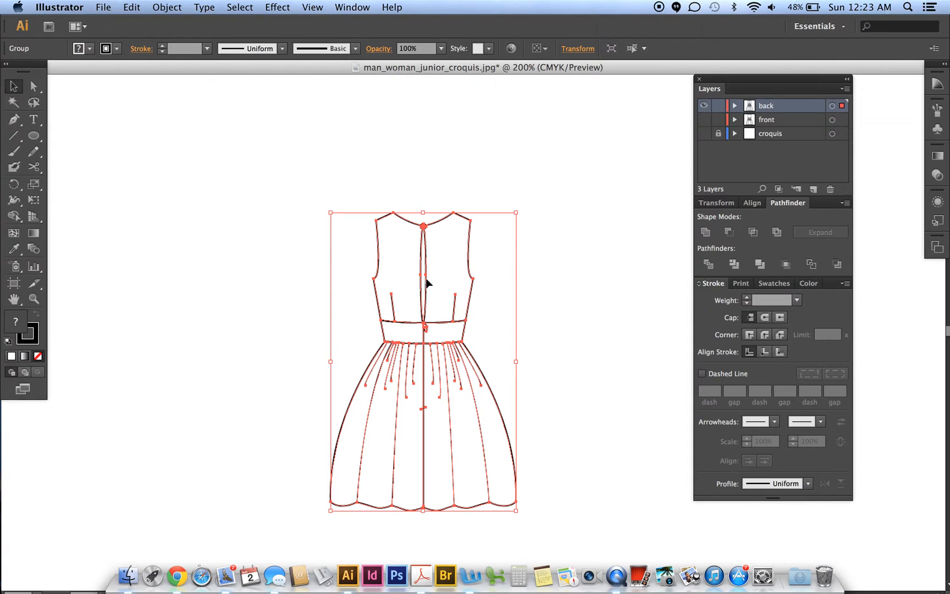
{"action": "right_click", "coordinate": [424, 284]}
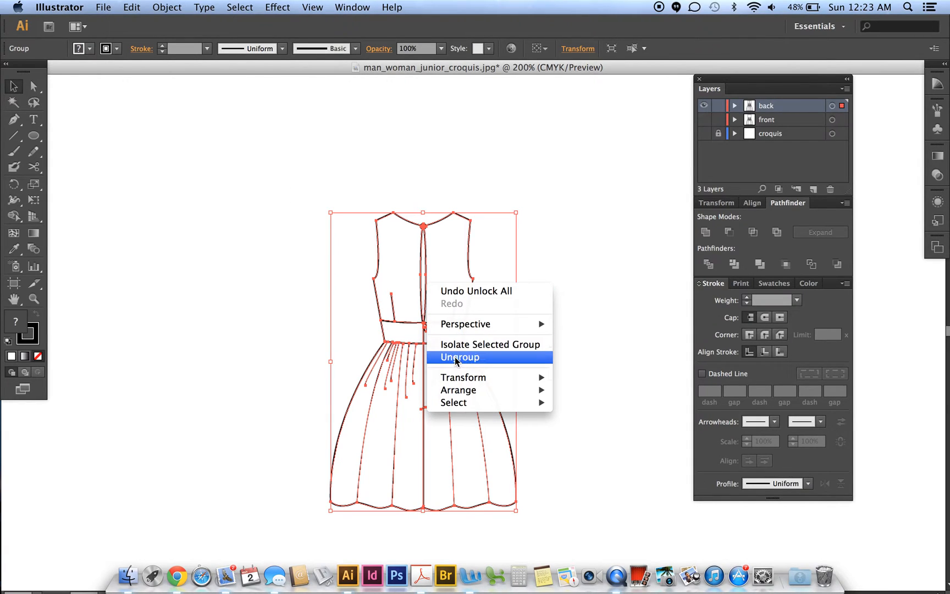
{"action": "left_click", "coordinate": [458, 357]}
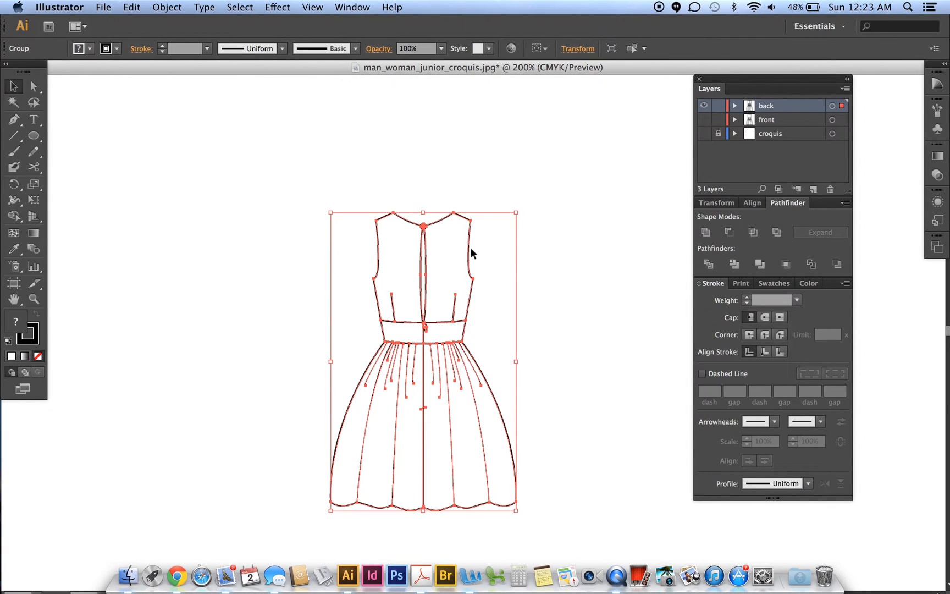
{"action": "mouse_move", "coordinate": [497, 254]}
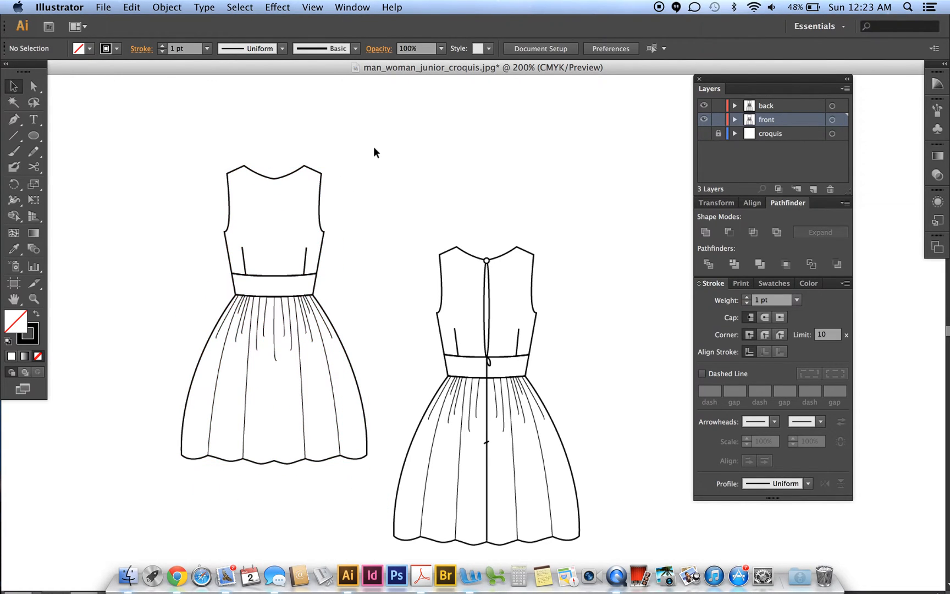
{"action": "mouse_move", "coordinate": [34, 86]}
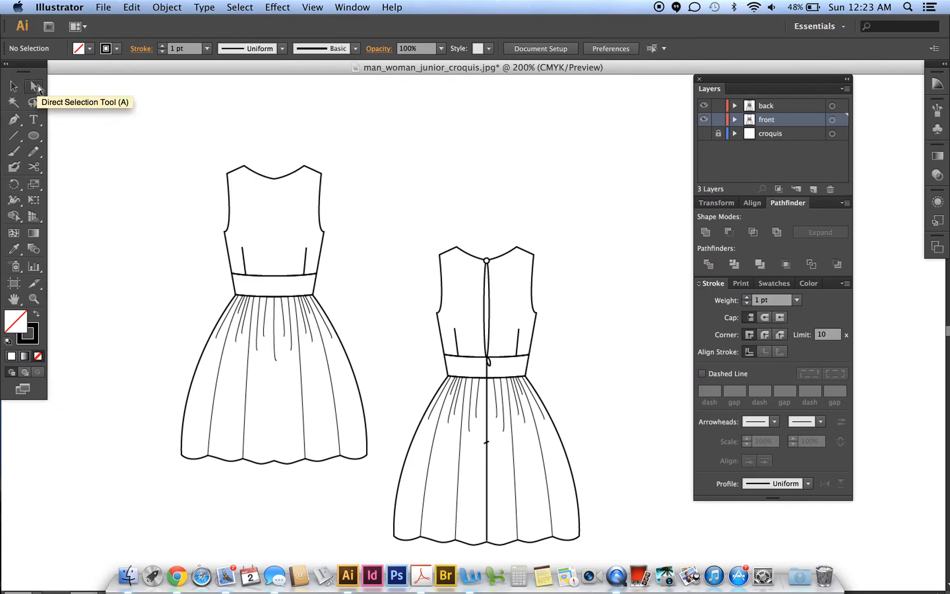
- Switch to the Direct Selection tool and deselect the bodice outline
{"action": "left_click", "coordinate": [34, 86]}
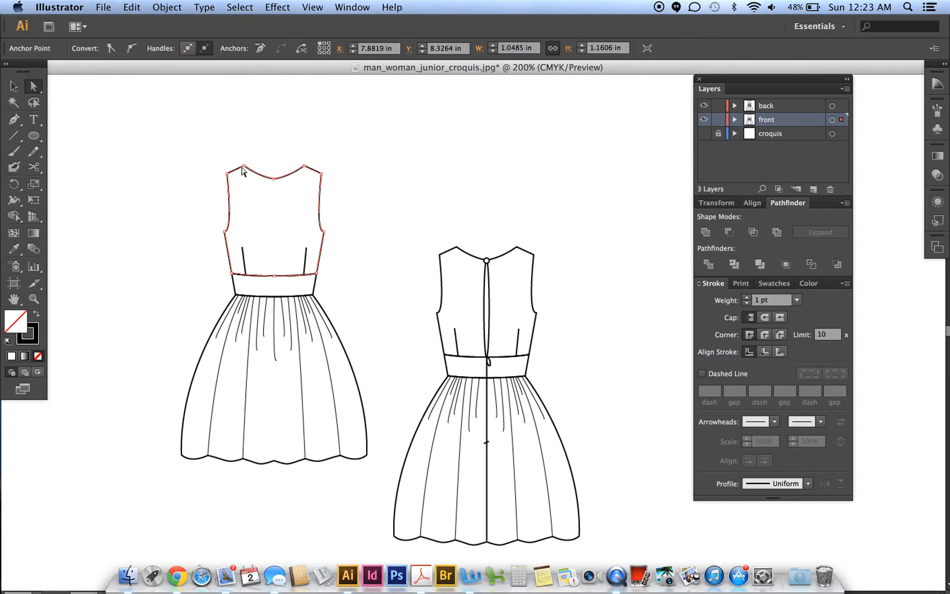
{"action": "mouse_move", "coordinate": [457, 232]}
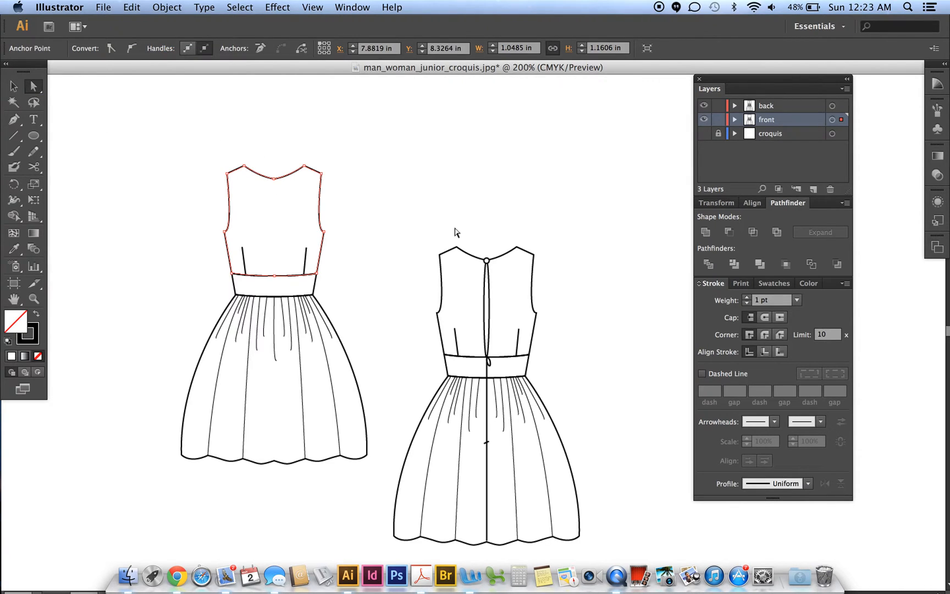
{"action": "mouse_move", "coordinate": [214, 171]}
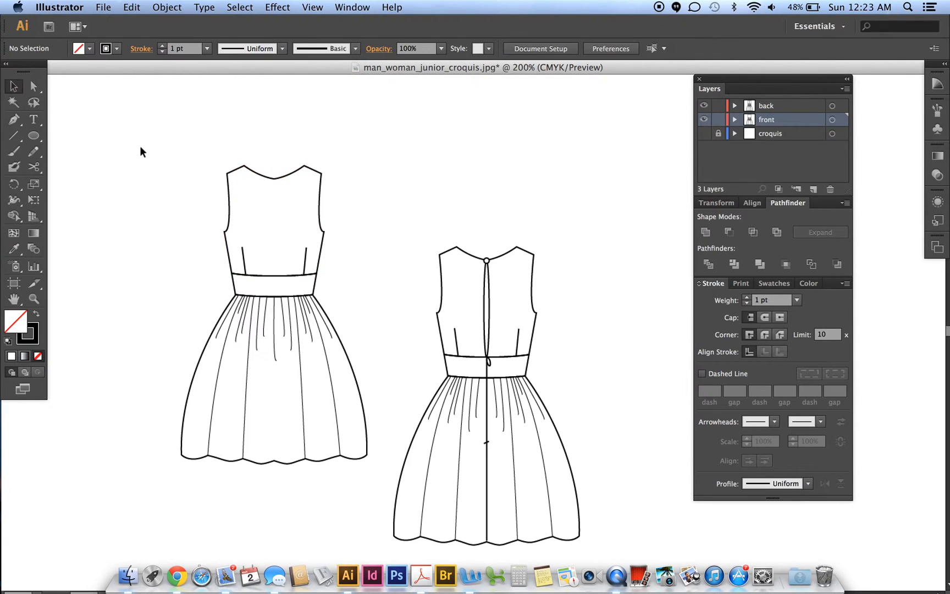
{"action": "left_click", "coordinate": [273, 243]}
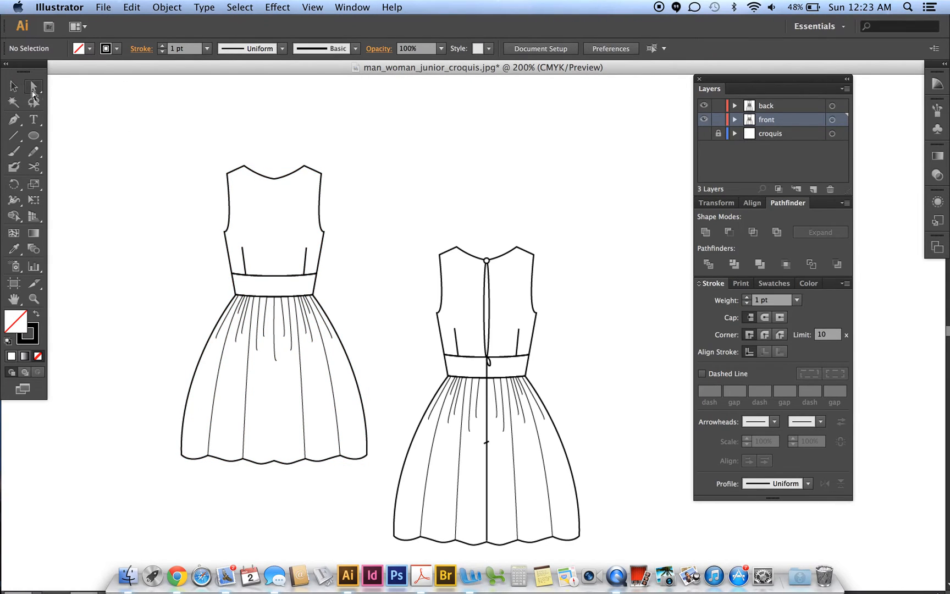
- Direct-select the front waistband and fill it with the darker blue swatch
{"action": "left_click", "coordinate": [34, 85]}
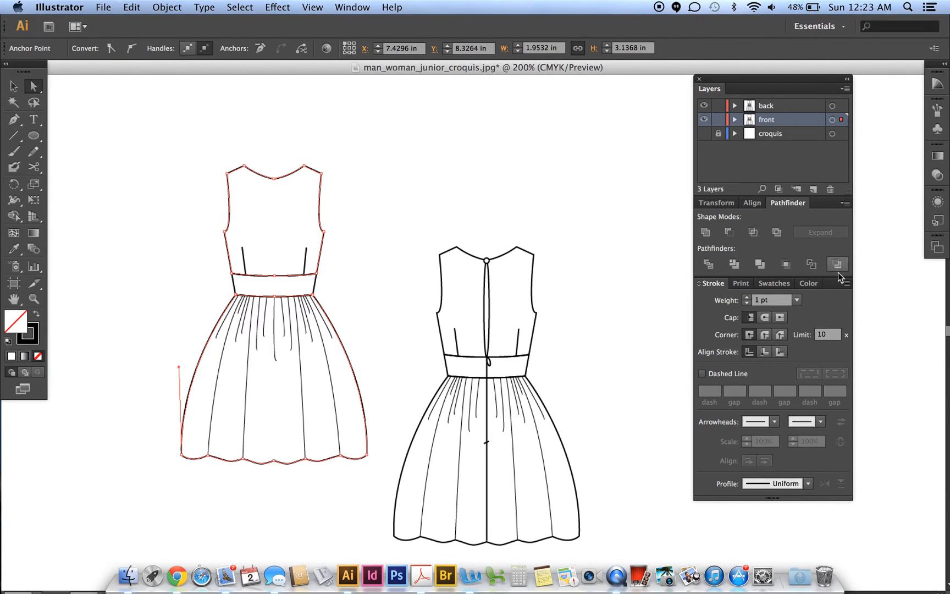
{"action": "mouse_move", "coordinate": [771, 297]}
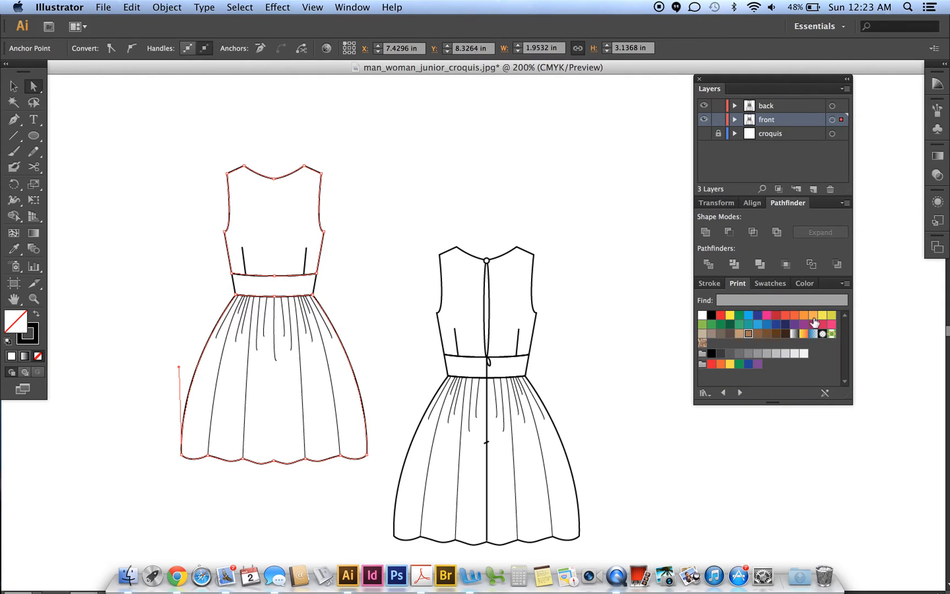
{"action": "mouse_move", "coordinate": [824, 326]}
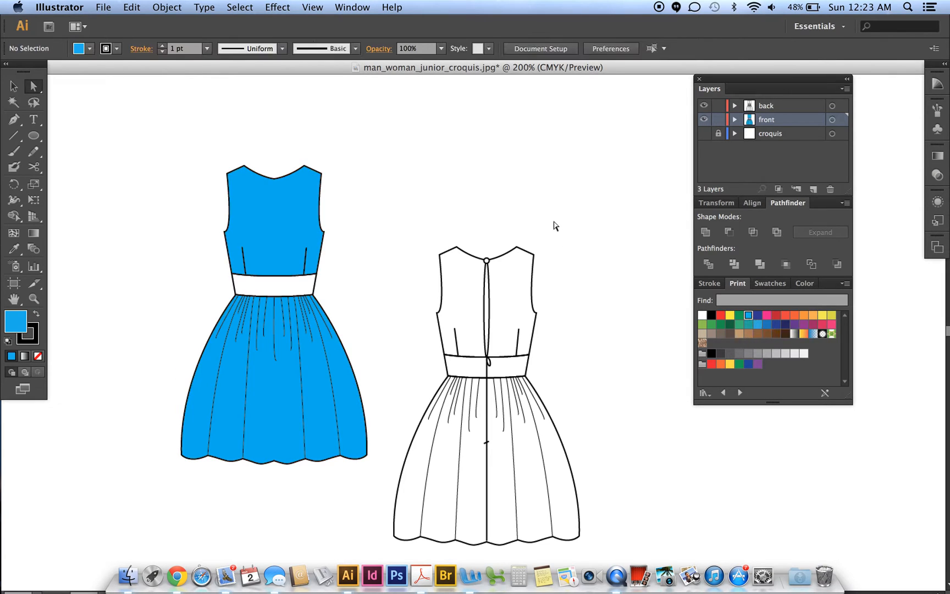
{"action": "left_click", "coordinate": [273, 285]}
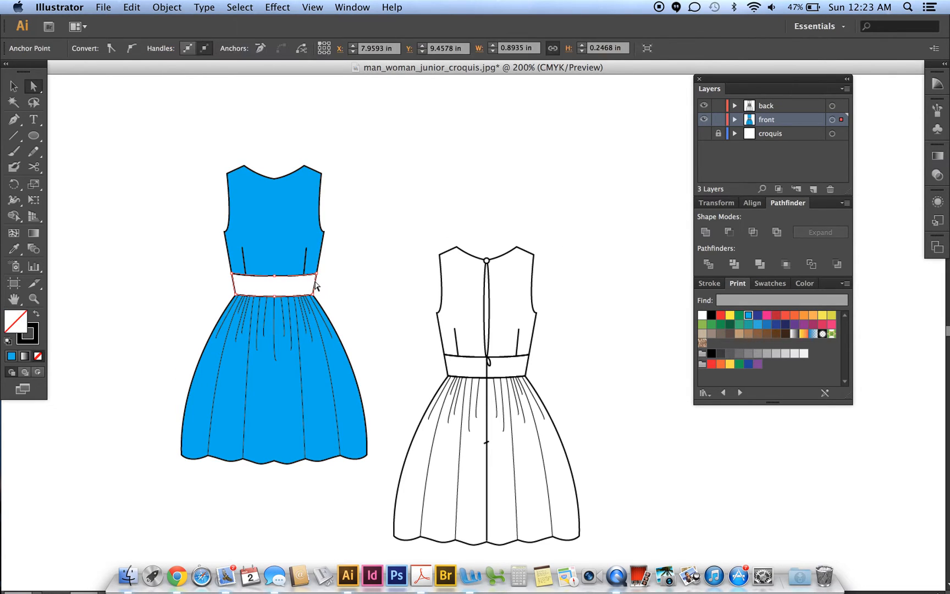
{"action": "mouse_move", "coordinate": [769, 335]}
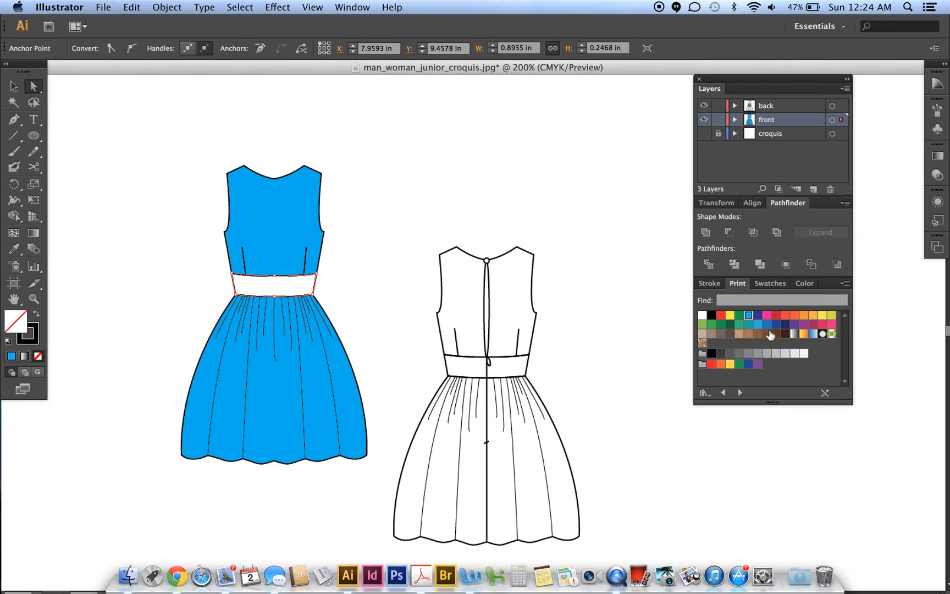
{"action": "left_click", "coordinate": [748, 323]}
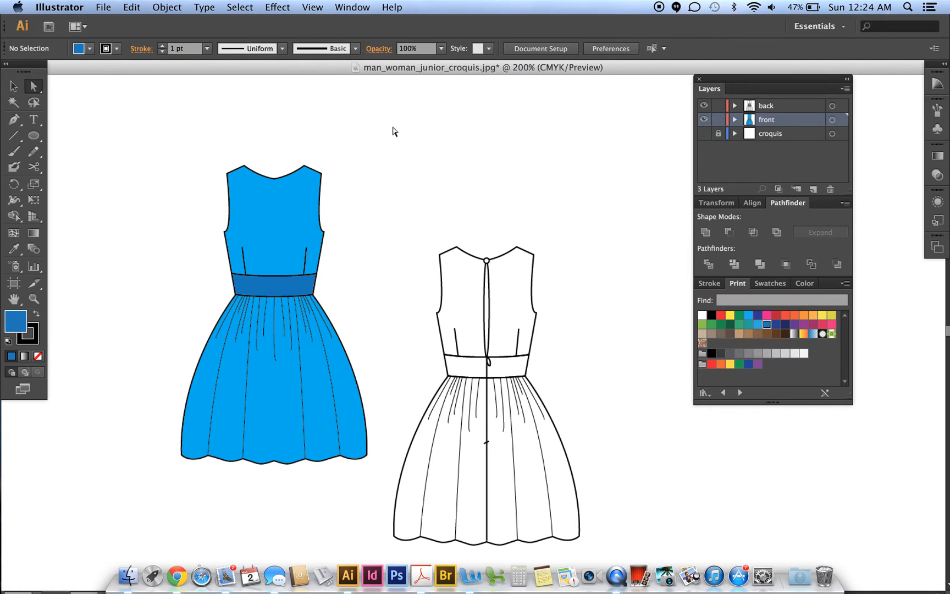
{"action": "mouse_move", "coordinate": [458, 232]}
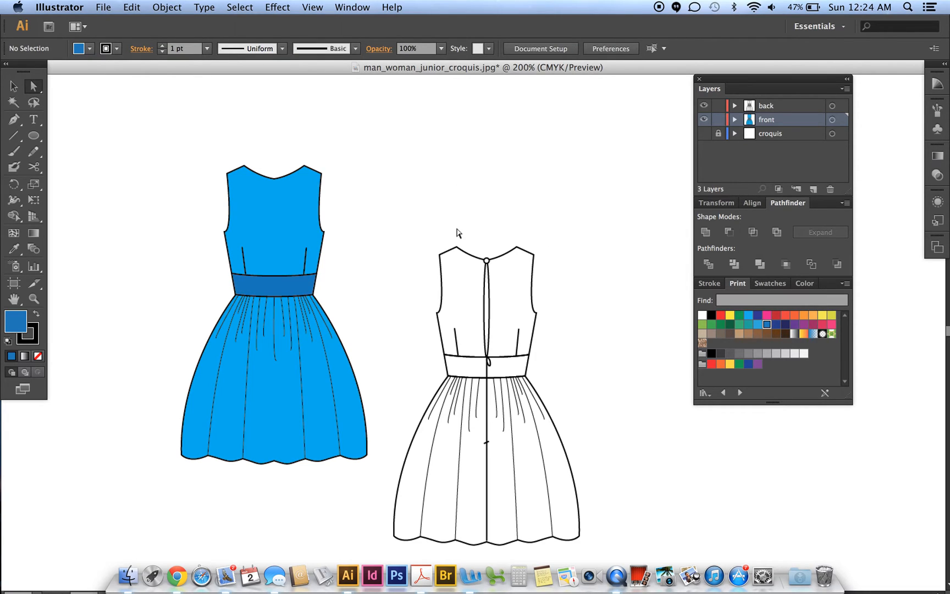
- Select the back dress's bodice and skirt outlines together
{"action": "left_click", "coordinate": [459, 247]}
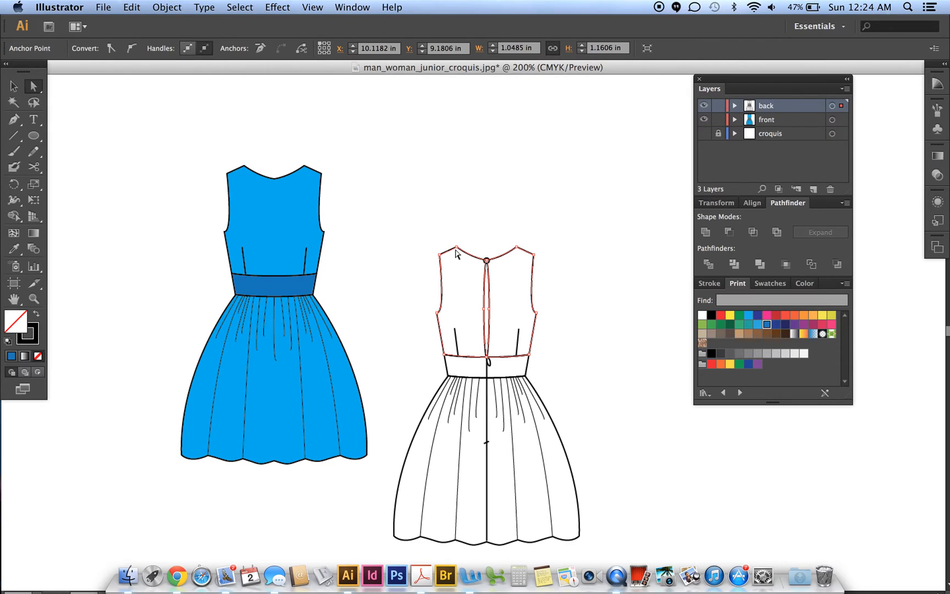
{"action": "left_click", "coordinate": [425, 424]}
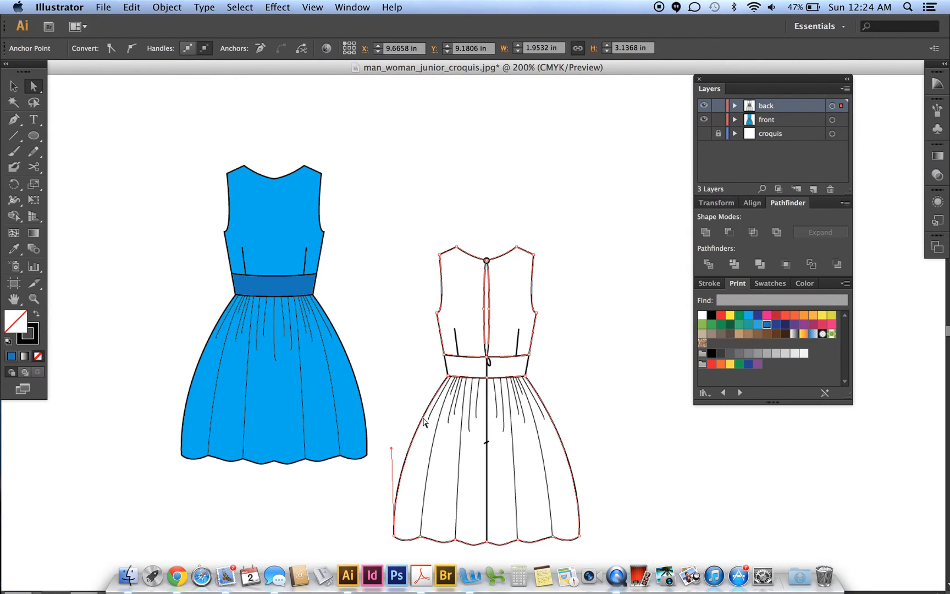
{"action": "mouse_move", "coordinate": [463, 289]}
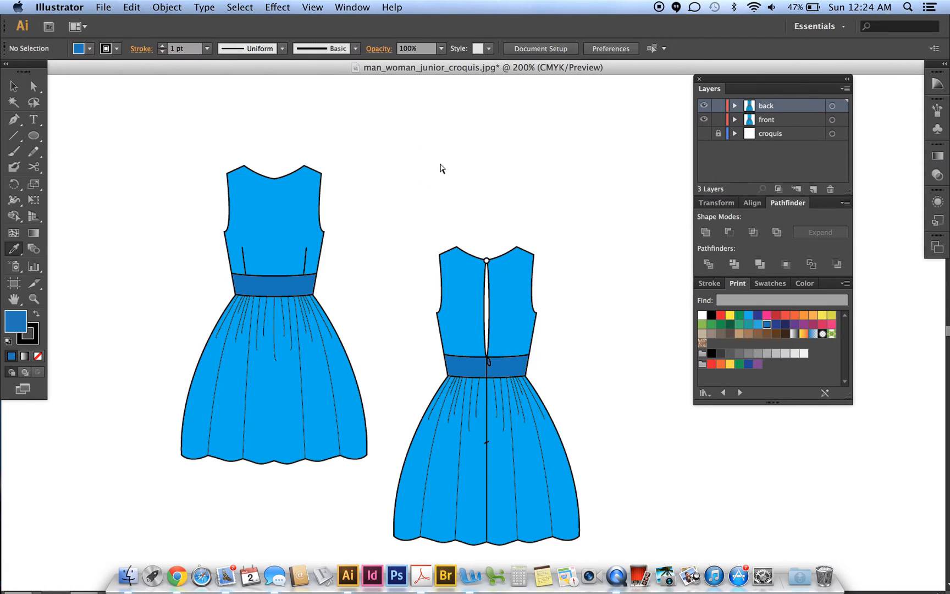
{"action": "mouse_move", "coordinate": [109, 129]}
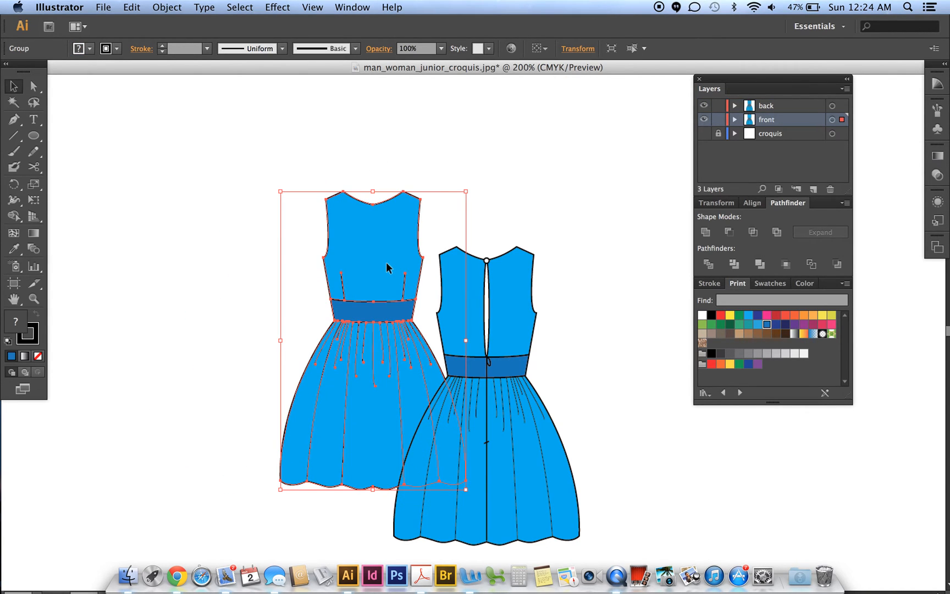
- Bring the front dress in front of the back dress and adjust its position
{"action": "right_click", "coordinate": [387, 267]}
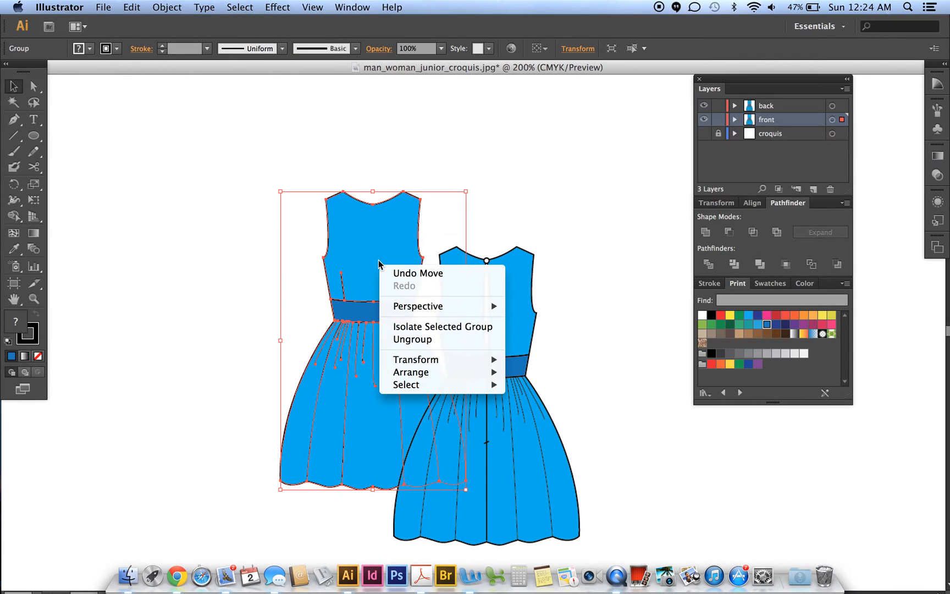
{"action": "mouse_move", "coordinate": [411, 372]}
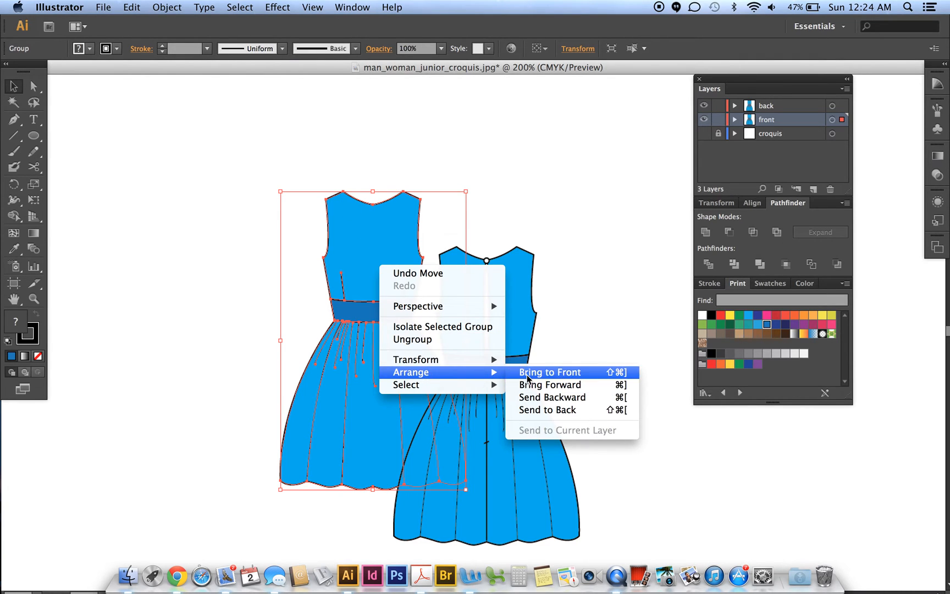
{"action": "left_click", "coordinate": [549, 372]}
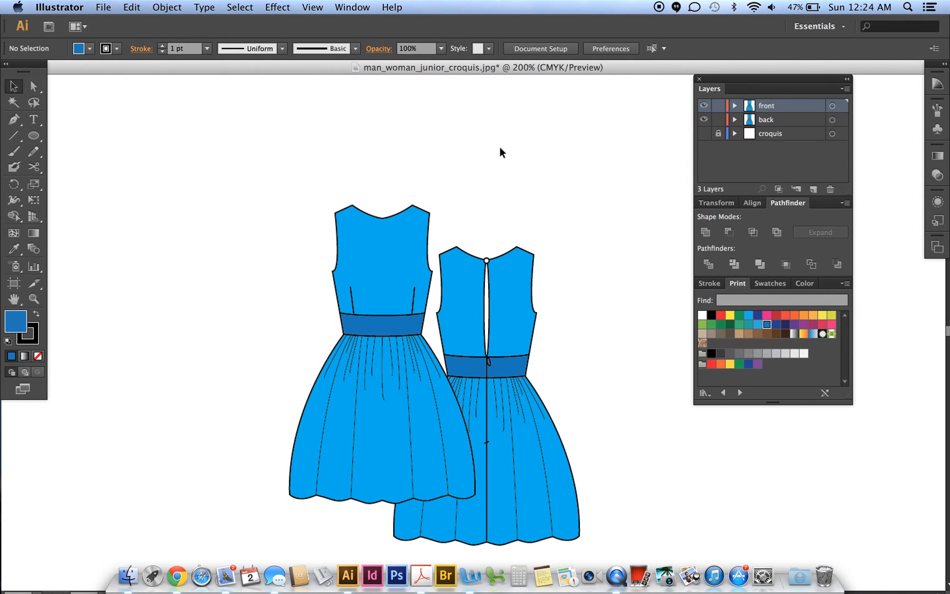
{"action": "left_click", "coordinate": [404, 277]}
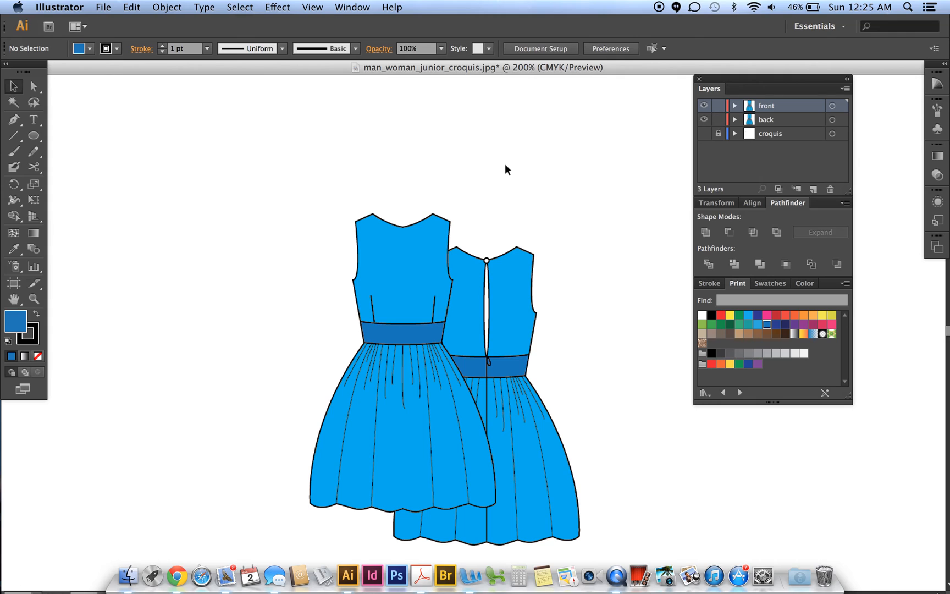
{"action": "mouse_move", "coordinate": [432, 253]}
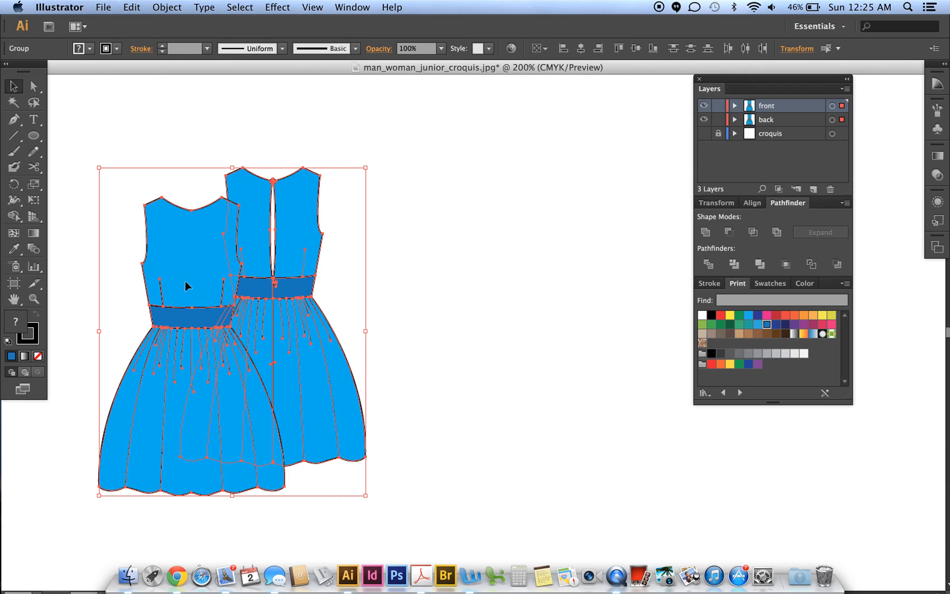
{"action": "mouse_move", "coordinate": [184, 279]}
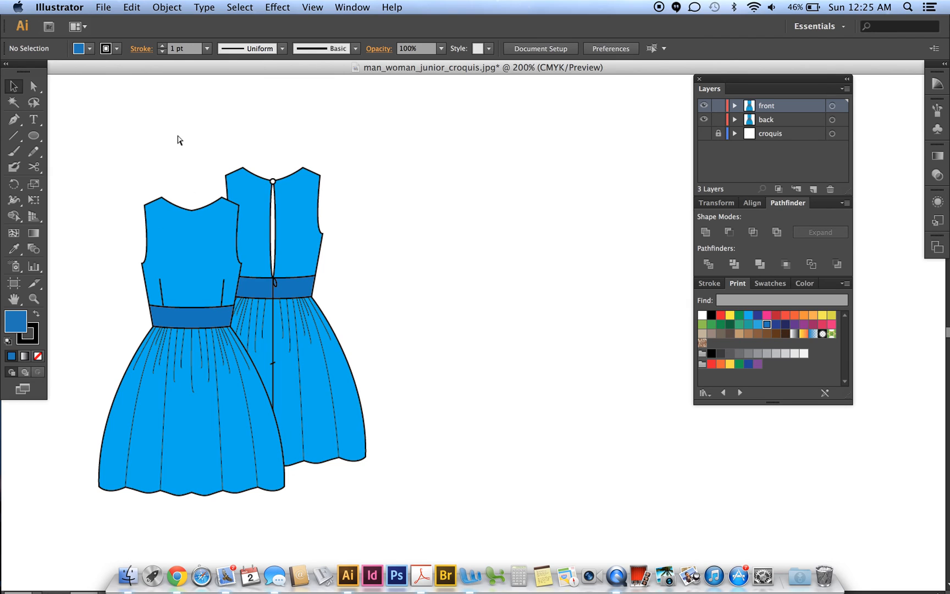
- Click the overlapped dress pair on the artboard
{"action": "left_click", "coordinate": [290, 227]}
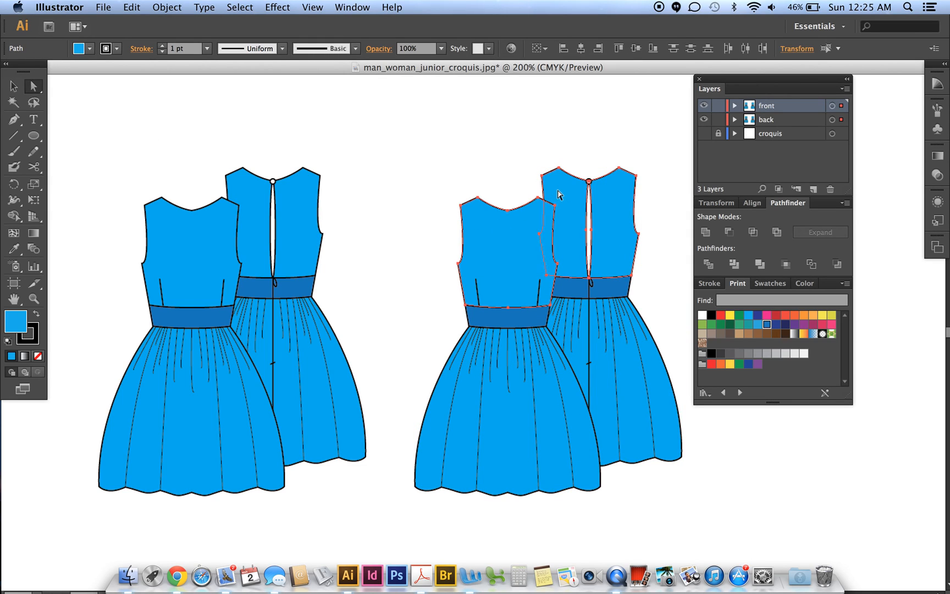
- Fill the copy's bodices and skirts with the pink swatch
{"action": "left_click", "coordinate": [765, 315]}
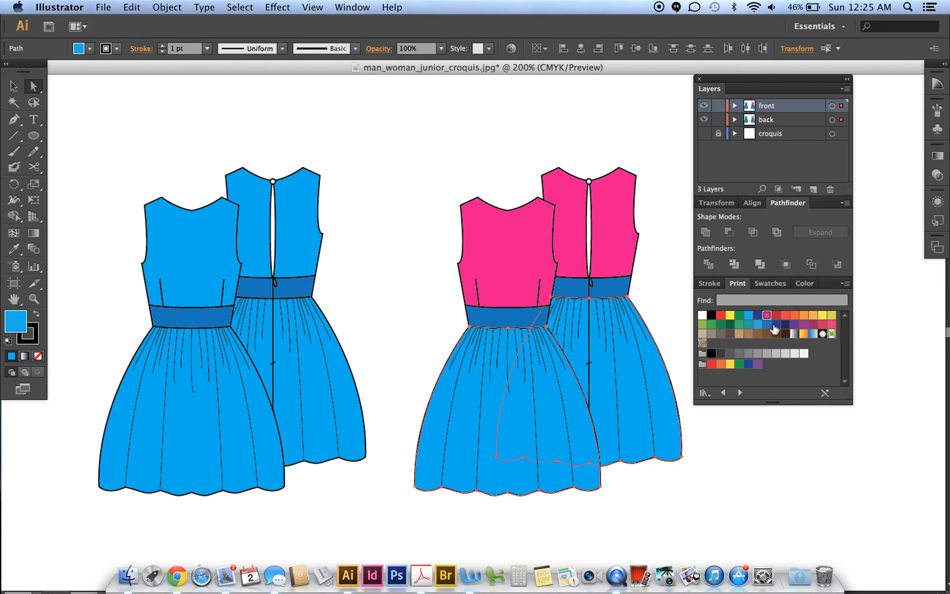
{"action": "left_click", "coordinate": [766, 314]}
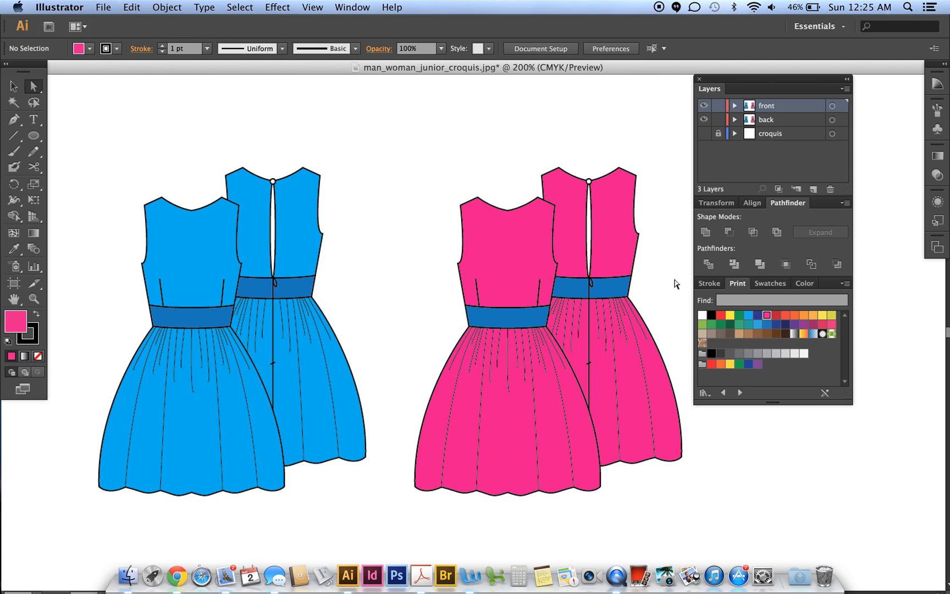
{"action": "mouse_move", "coordinate": [667, 24]}
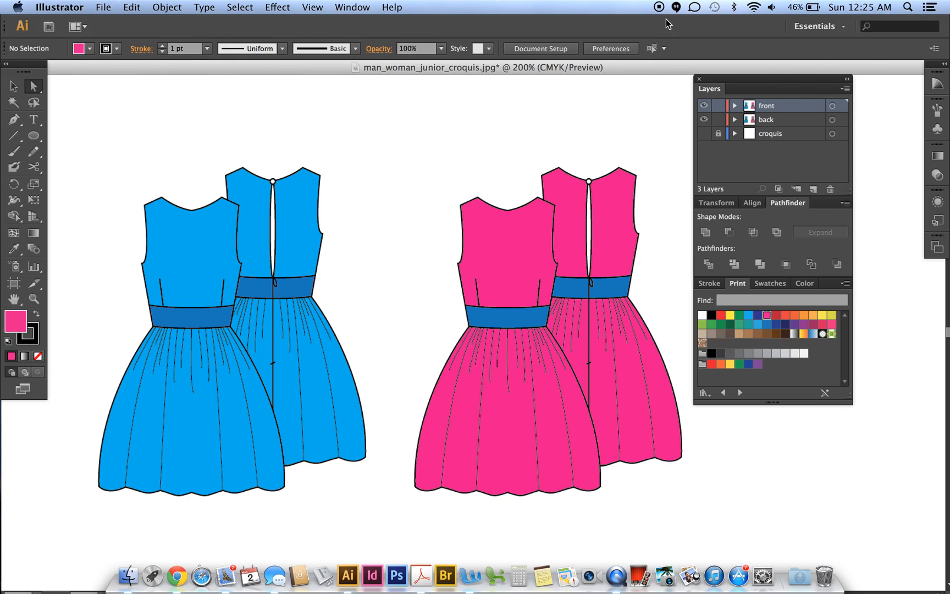